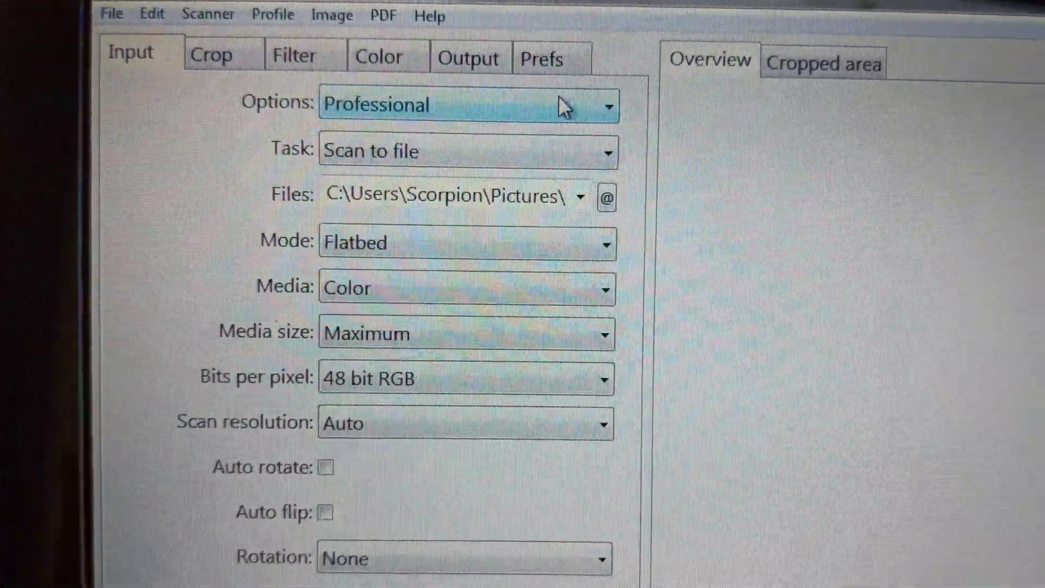
# Choose 1200 dpi as the scan resolution on the Input settings
pyautogui.scroll(-3)
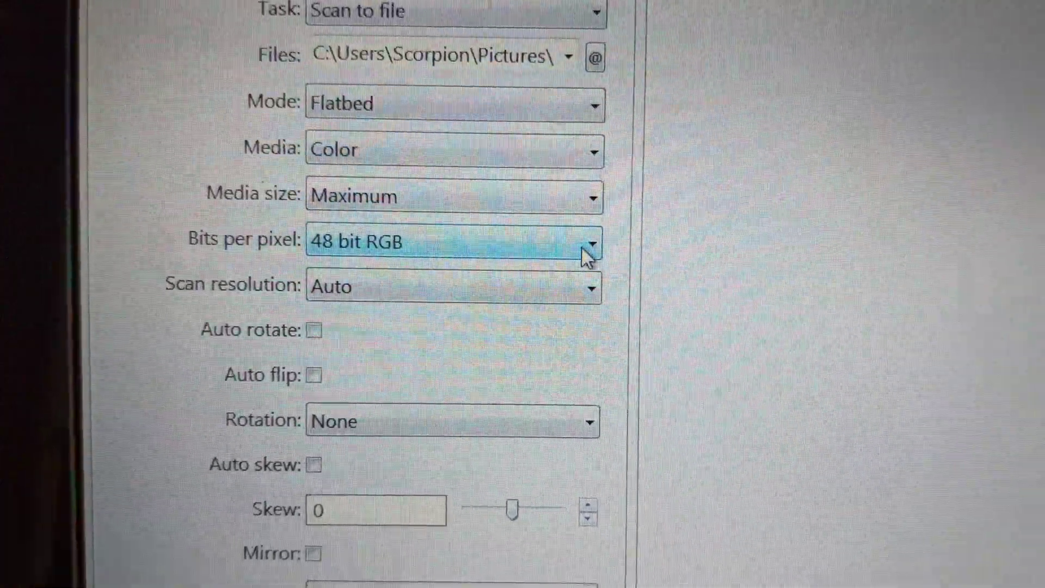
pyautogui.click(589, 241)
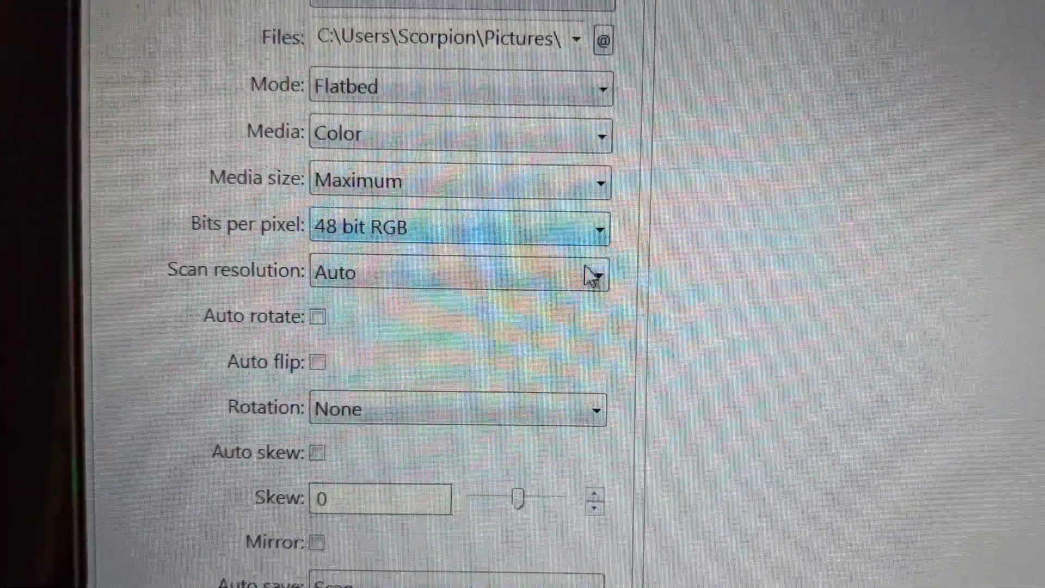
pyautogui.click(593, 272)
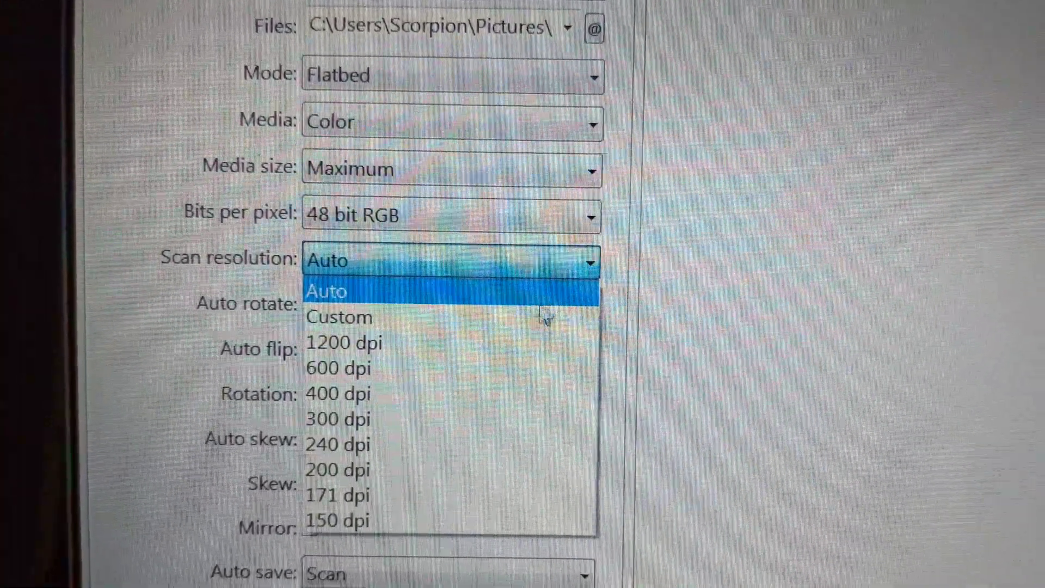
pyautogui.moveTo(540, 320)
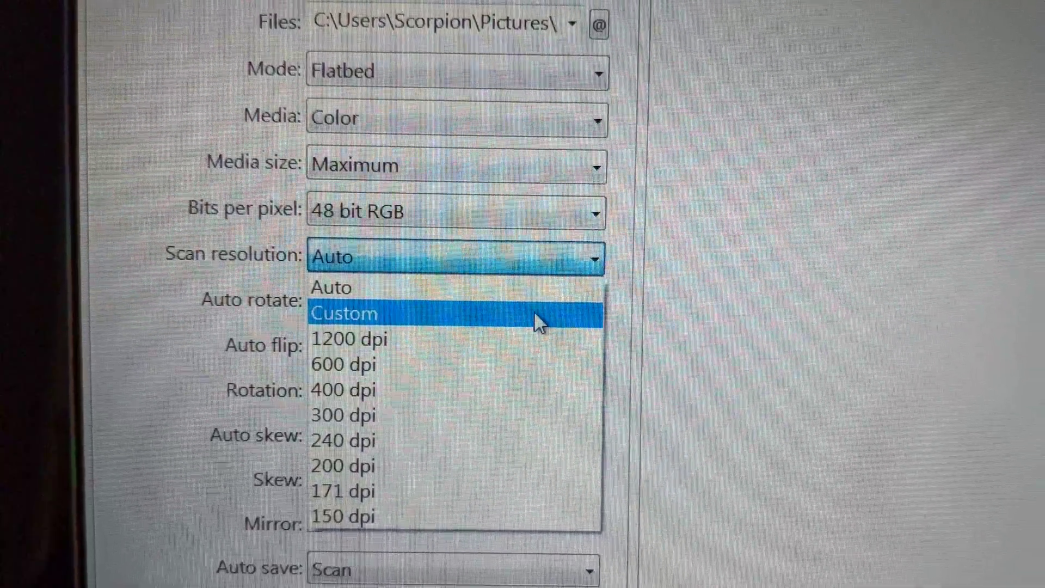
pyautogui.click(349, 338)
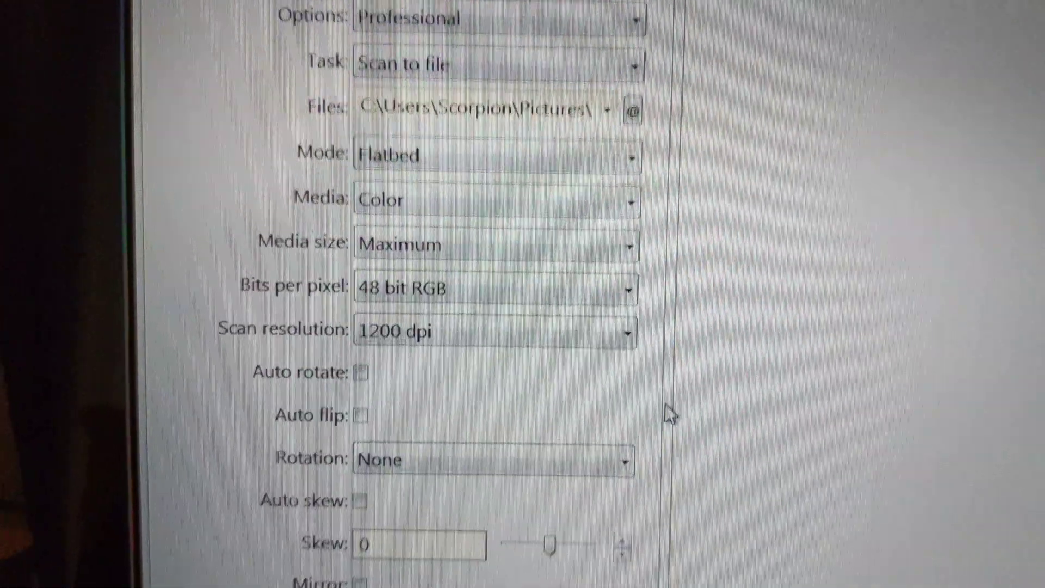
pyautogui.scroll(-3)
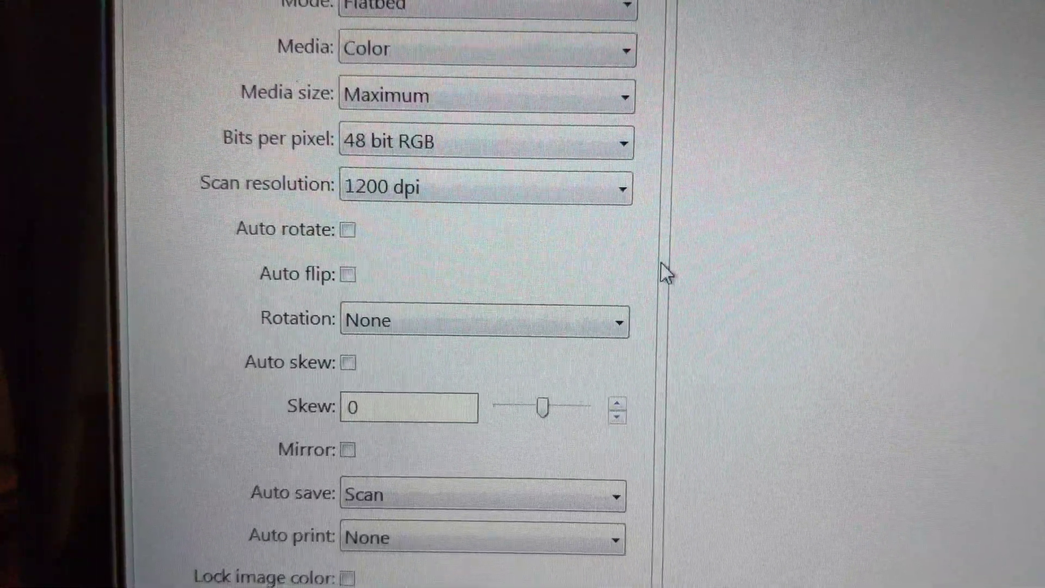
pyautogui.scroll(-3)
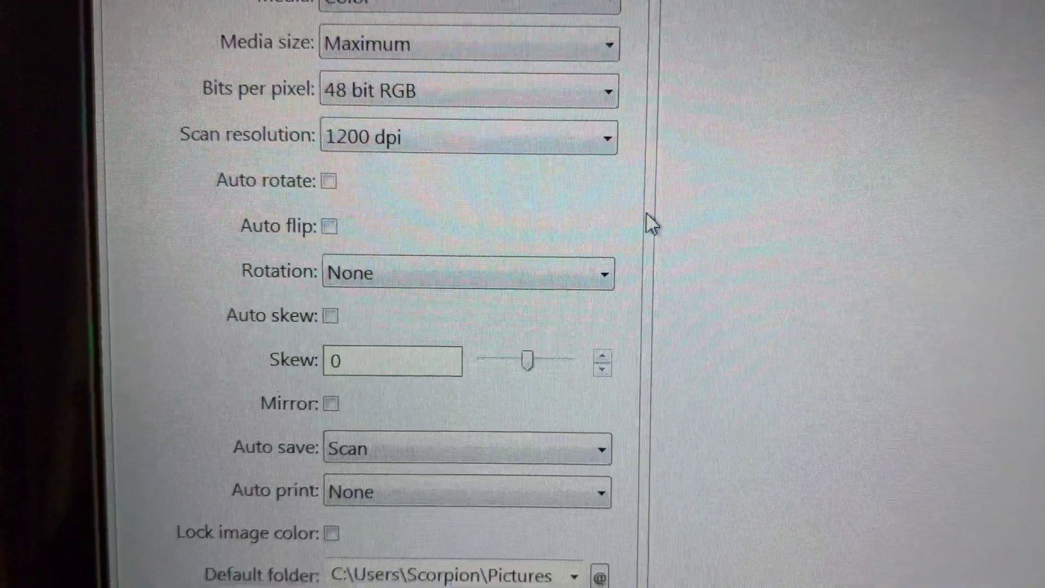
pyautogui.scroll(-3)
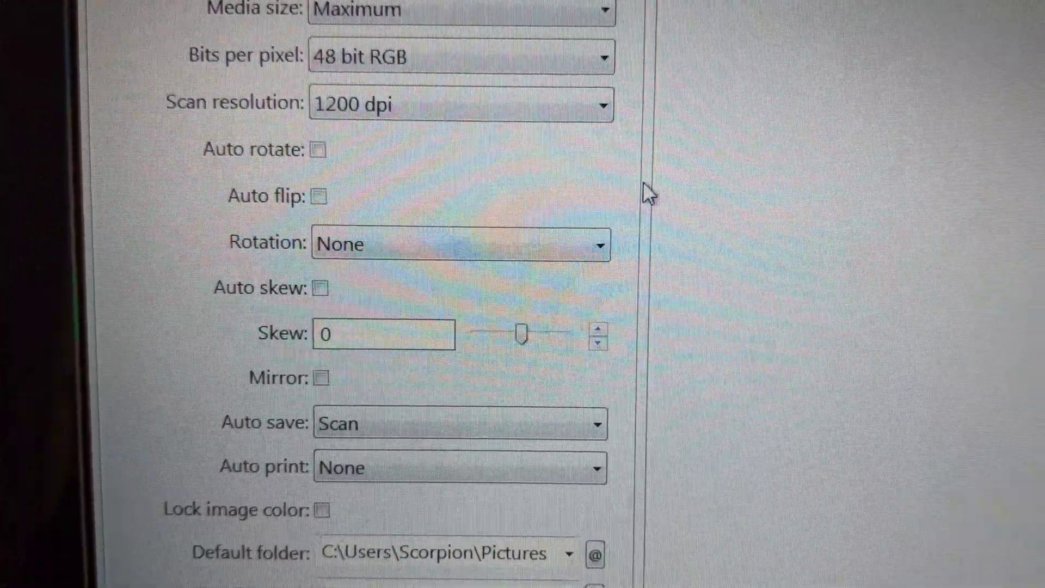
pyautogui.scroll(-3)
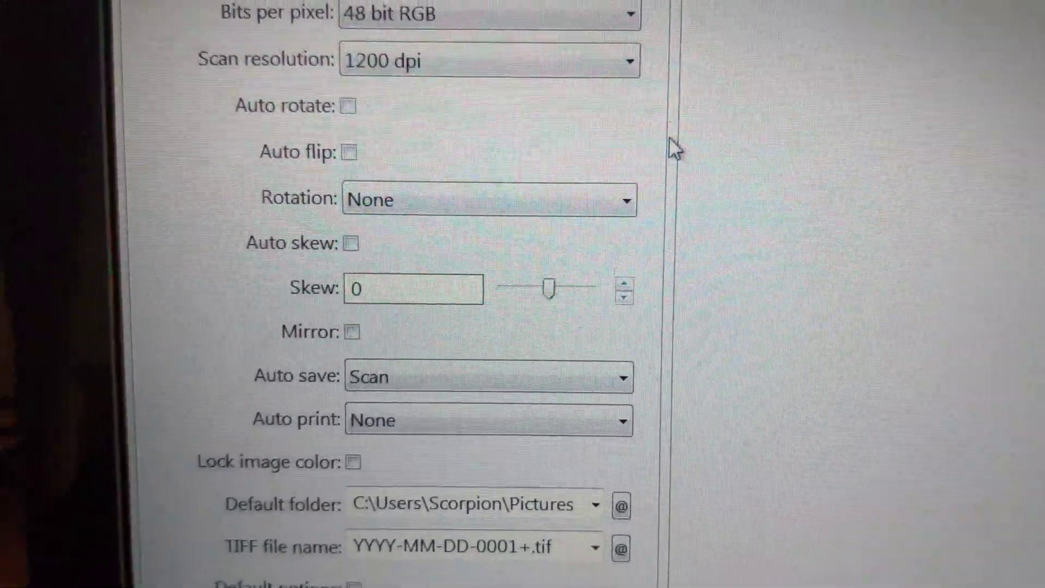
pyautogui.scroll(-3)
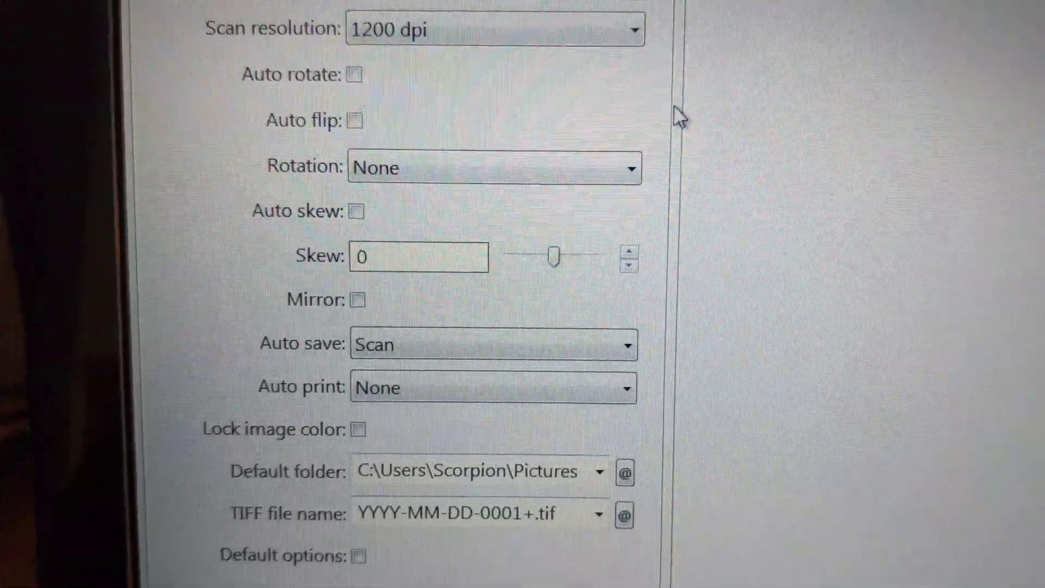
pyautogui.scroll(-3)
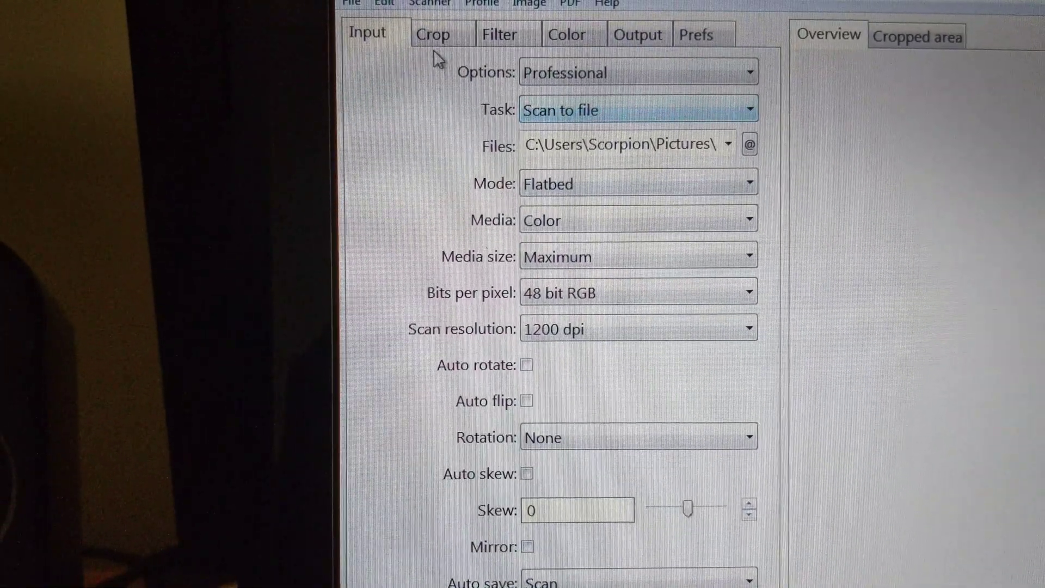
# Review the crop settings, then show the filter settings with restore, sharpen and flatten off
pyautogui.click(464, 91)
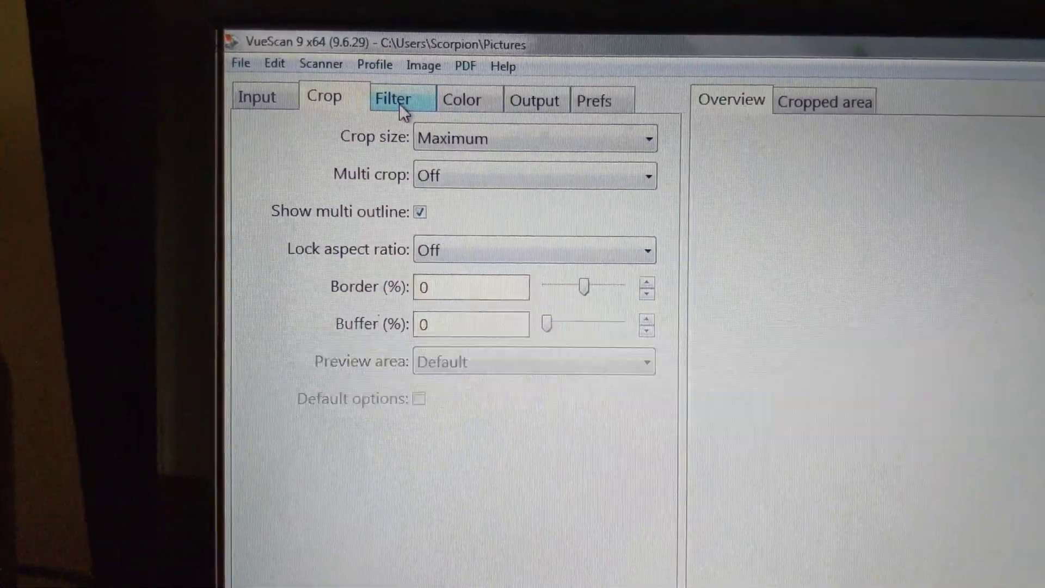
pyautogui.click(397, 100)
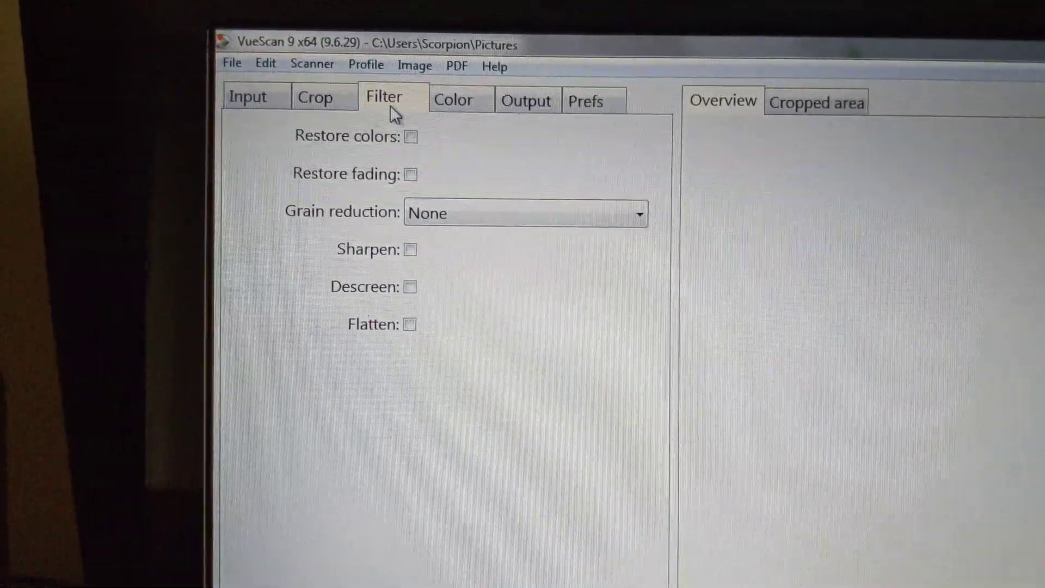
# Show the Color settings with balance None, curve 0.001–0.999 and sRGB printer space
pyautogui.click(525, 214)
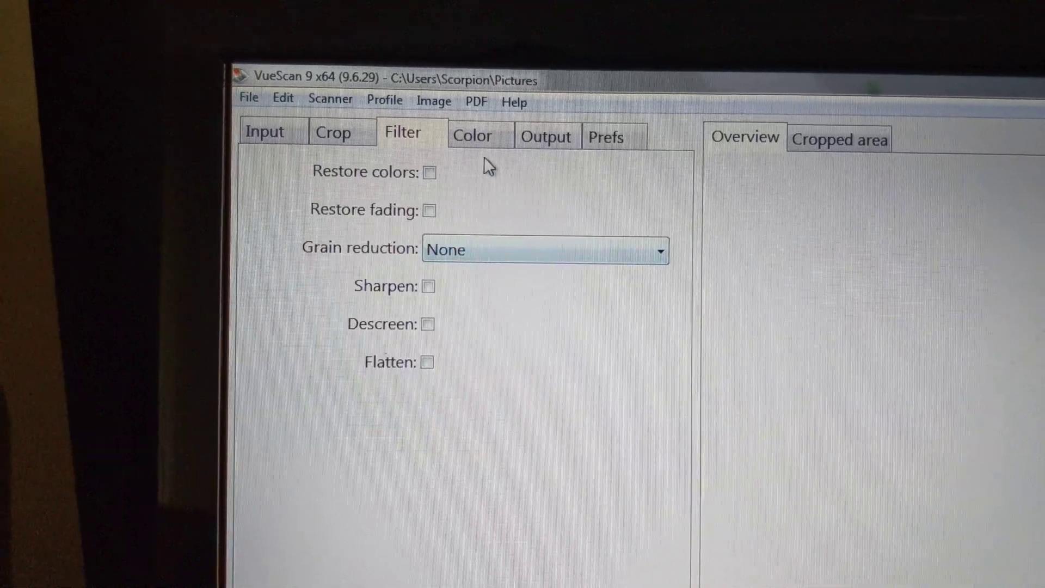
pyautogui.click(472, 136)
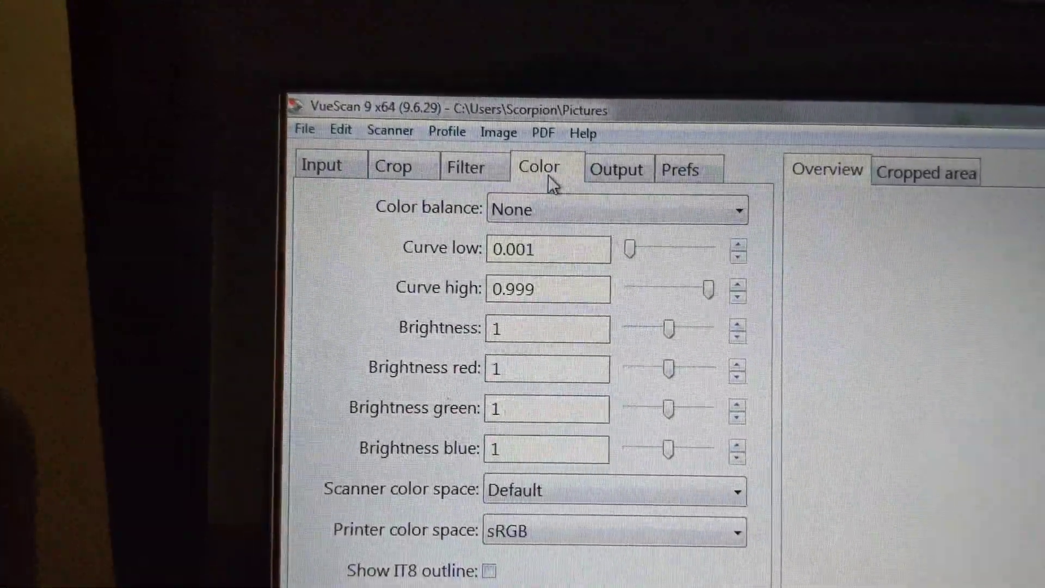
# List the colour balance choices from None and Manual through Neutral, Tungsten to Portrait
pyautogui.click(613, 208)
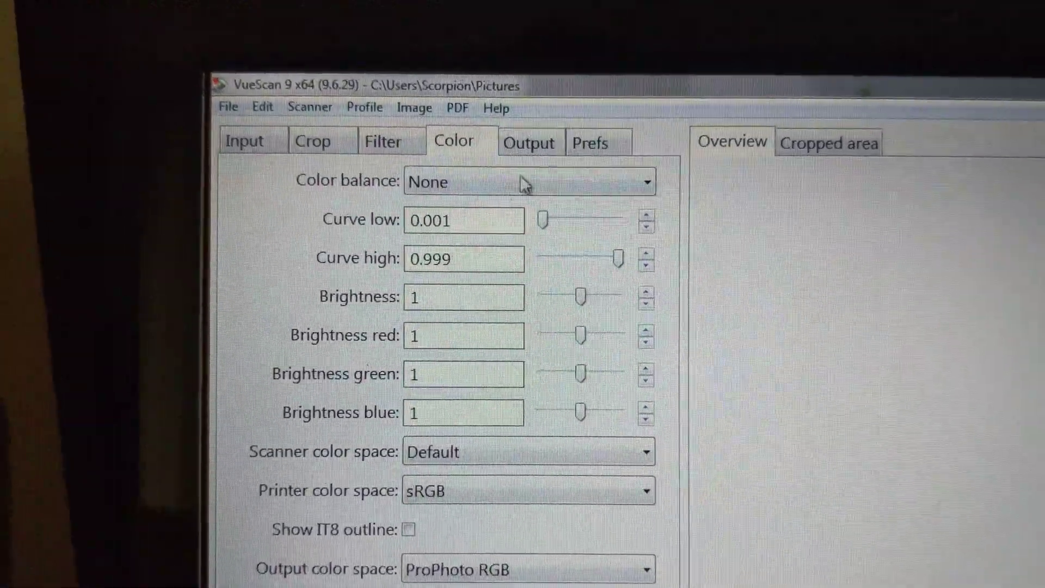
pyautogui.click(529, 182)
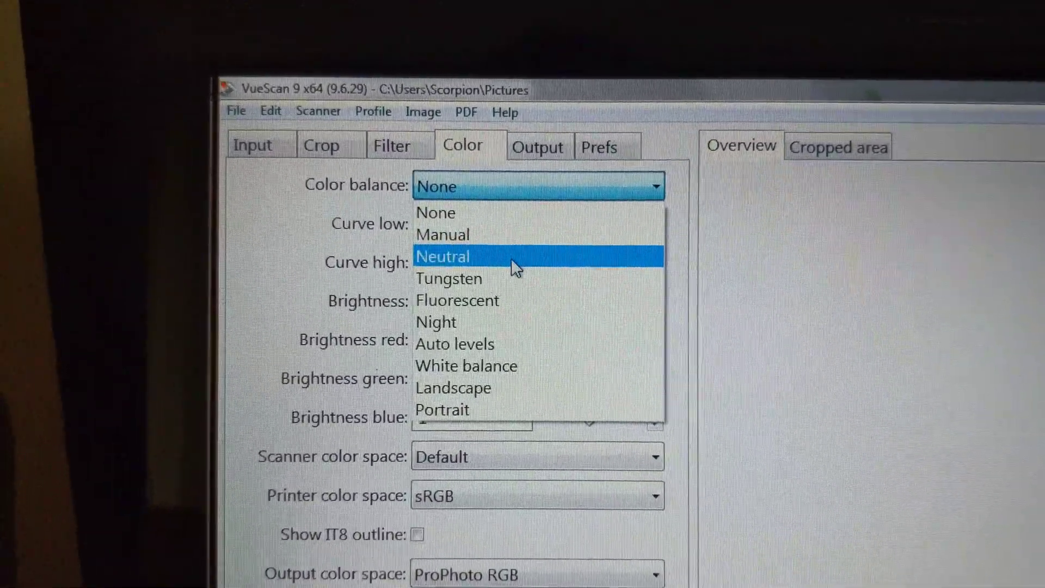
# Choose Neutral colour balance and reset colour options to defaults: curves 0.25–0.75, sRGB output
pyautogui.click(443, 256)
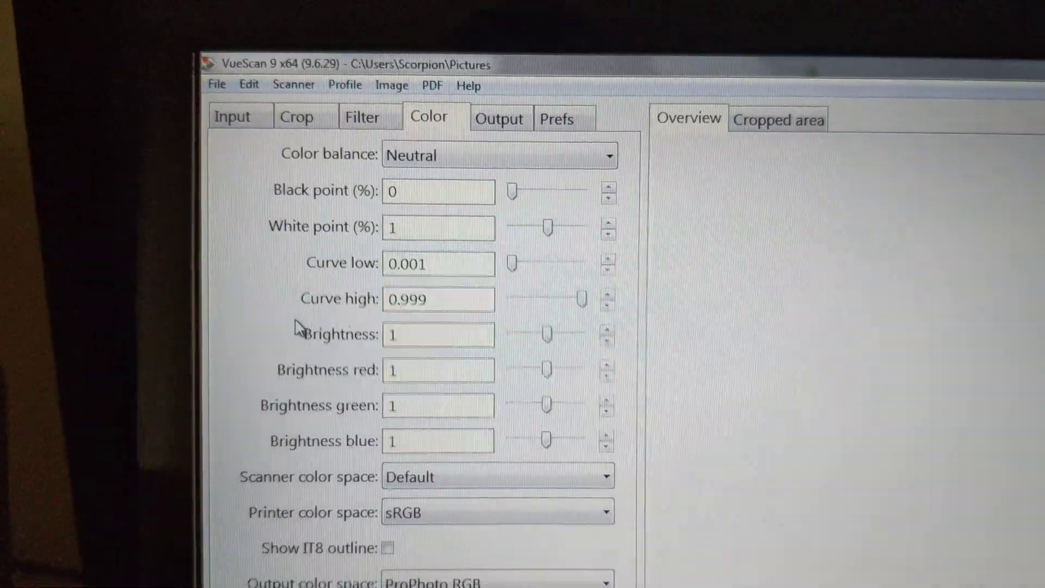
pyautogui.scroll(-3)
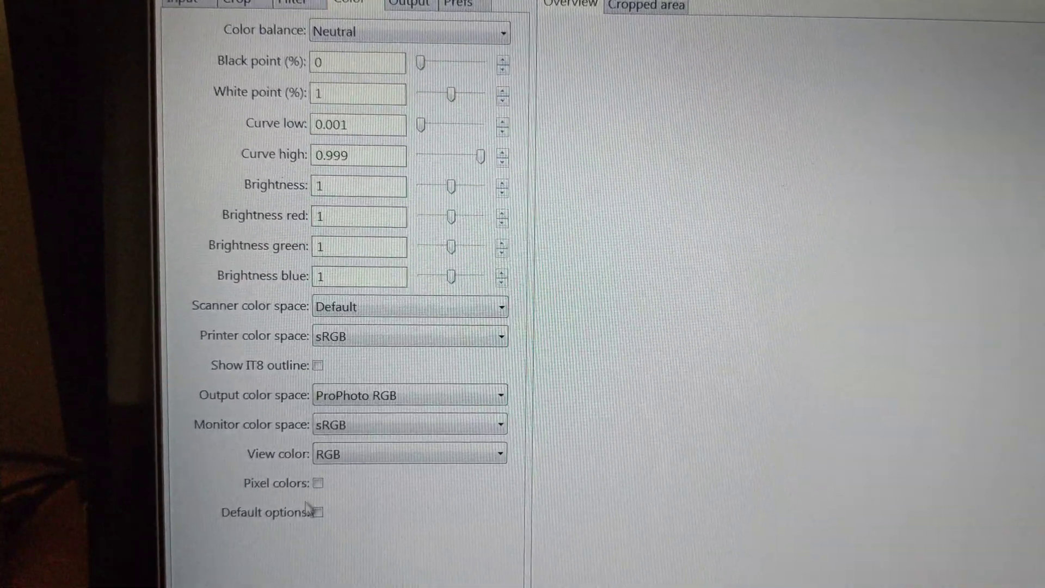
pyautogui.click(325, 519)
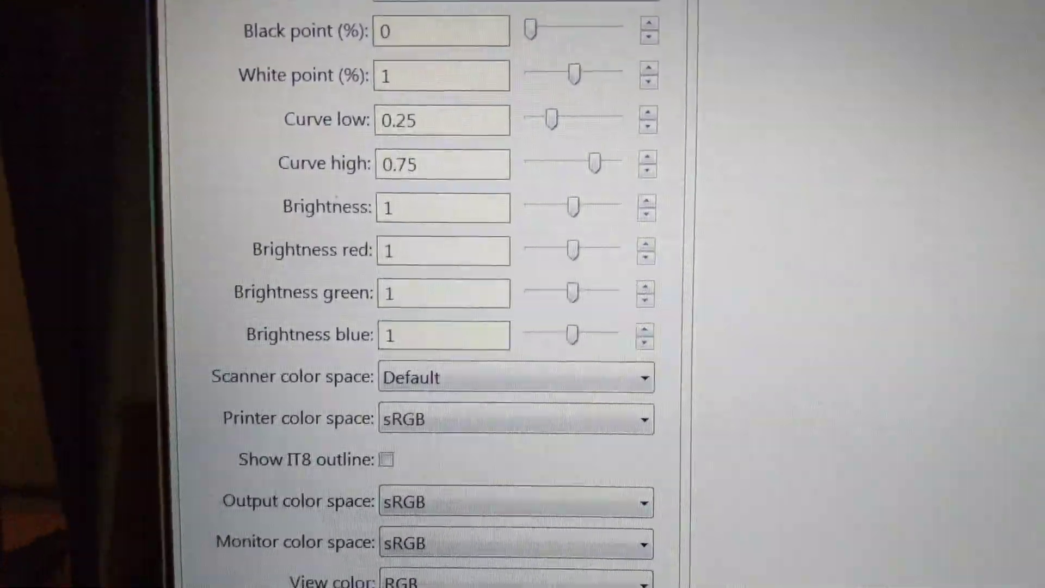
pyautogui.scroll(-3)
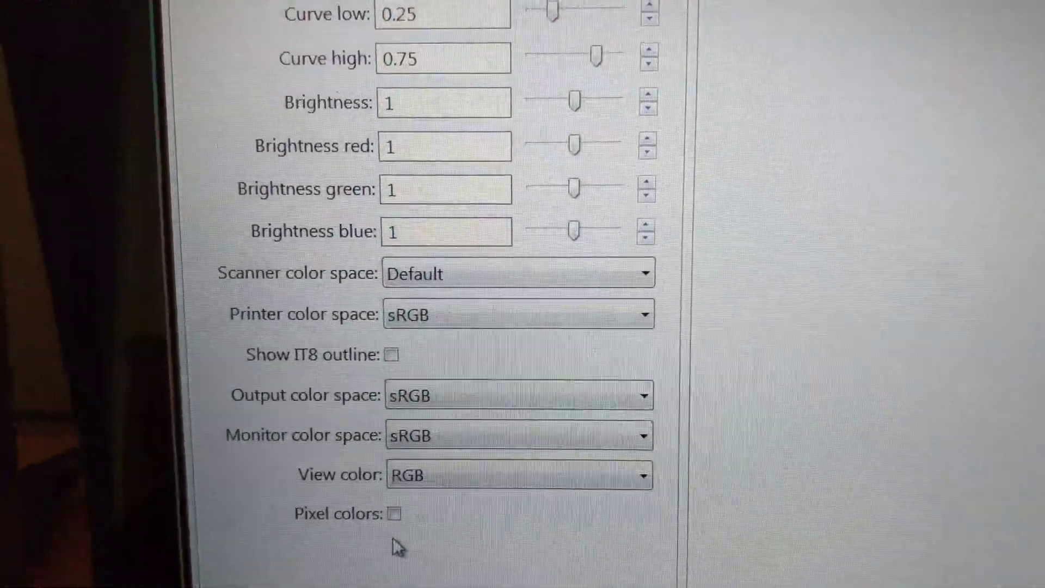
pyautogui.scroll(-3)
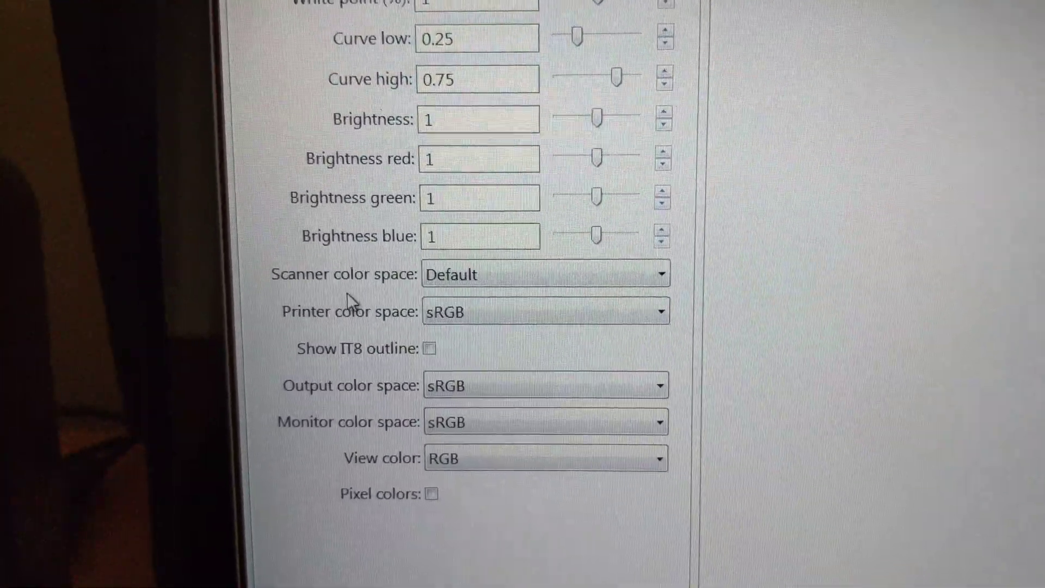
# Set Scanner color space to ICC Profile, revealing the scanner.icc and scanner.it8 fields
pyautogui.click(546, 275)
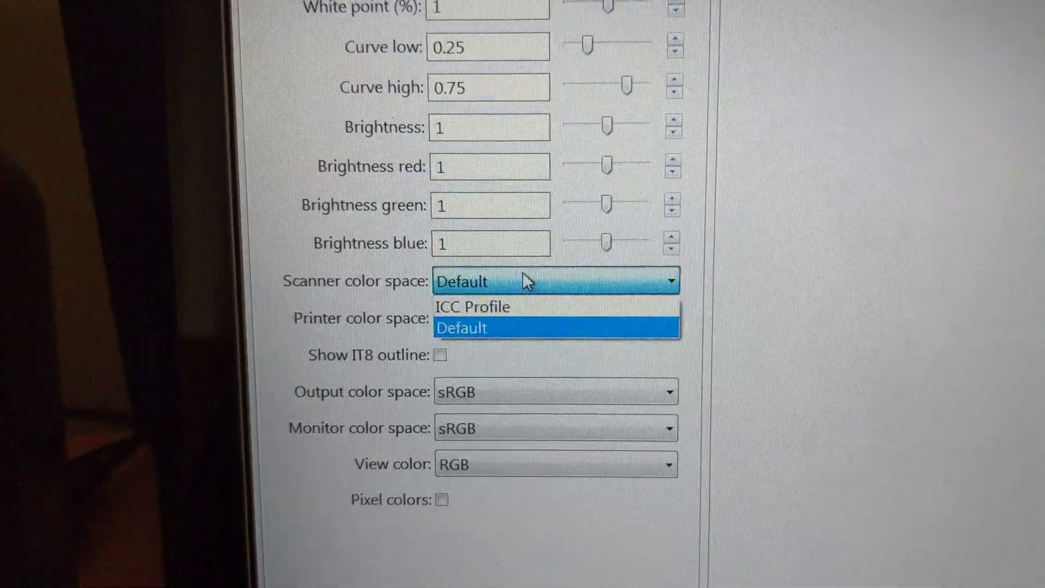
pyautogui.moveTo(530, 307)
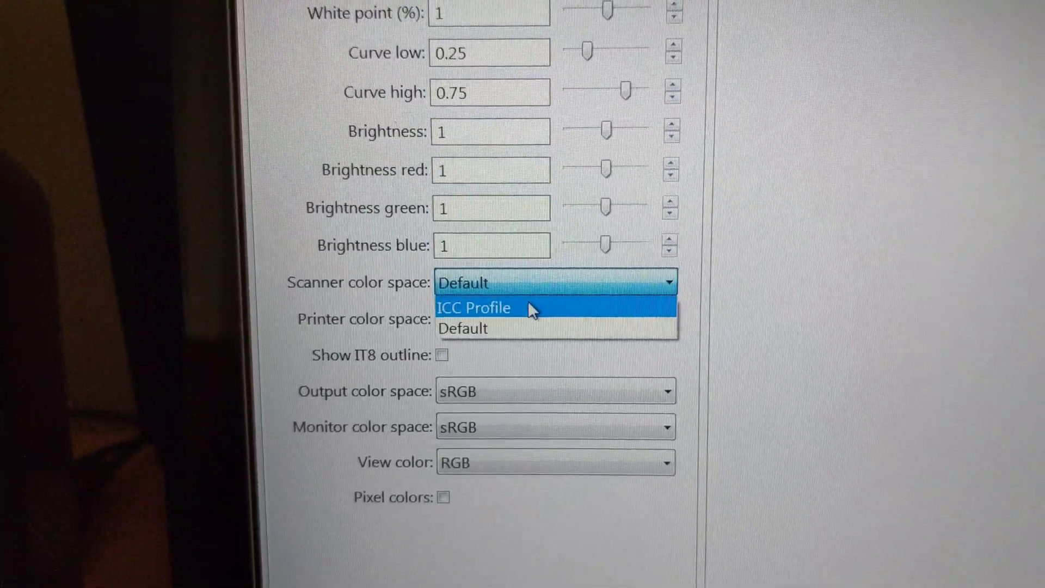
pyautogui.click(475, 307)
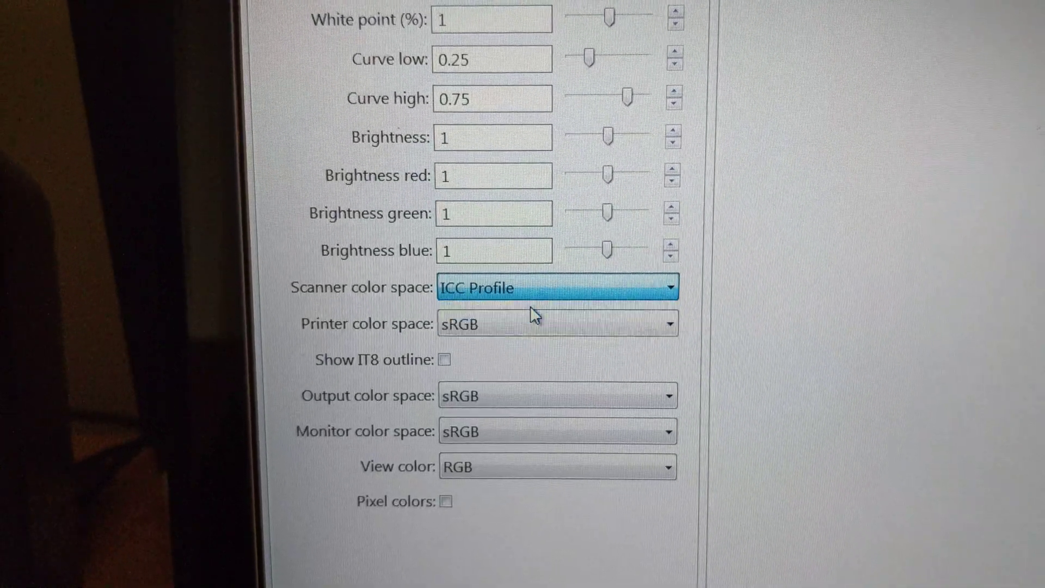
pyautogui.click(556, 287)
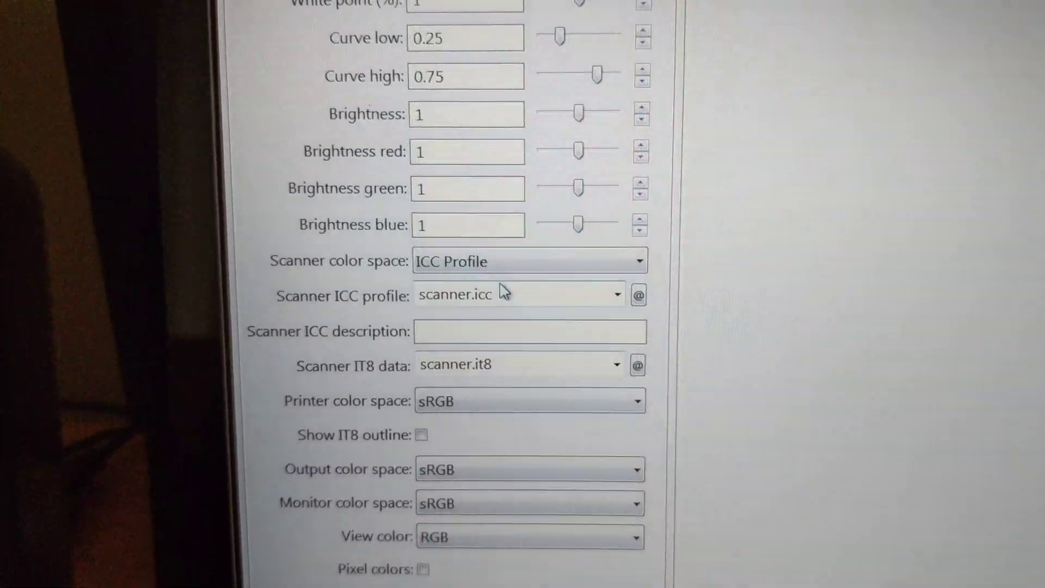